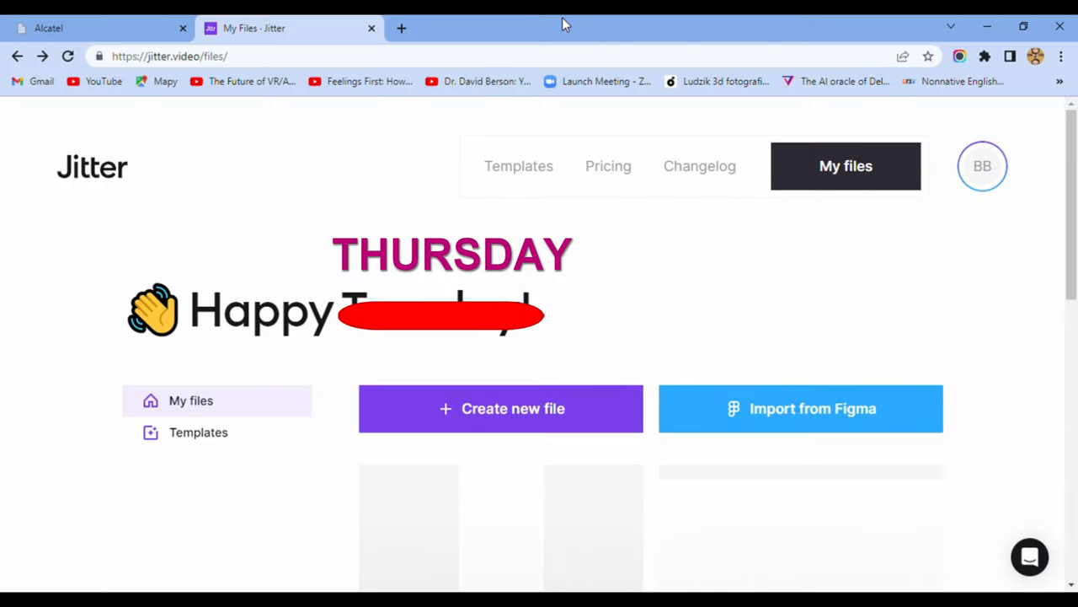
{"action": "mouse_move", "coordinate": [330, 107]}
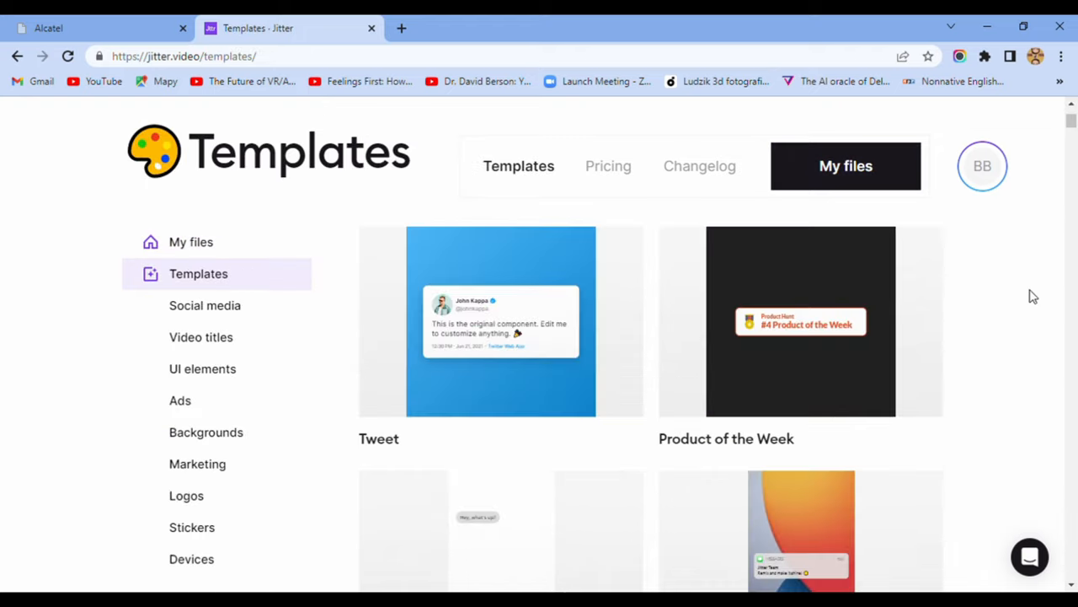
Scroll the template gallery and filter it to the Stickers category.
{"action": "scroll", "scroll_direction": "down", "scroll_amount": 3}
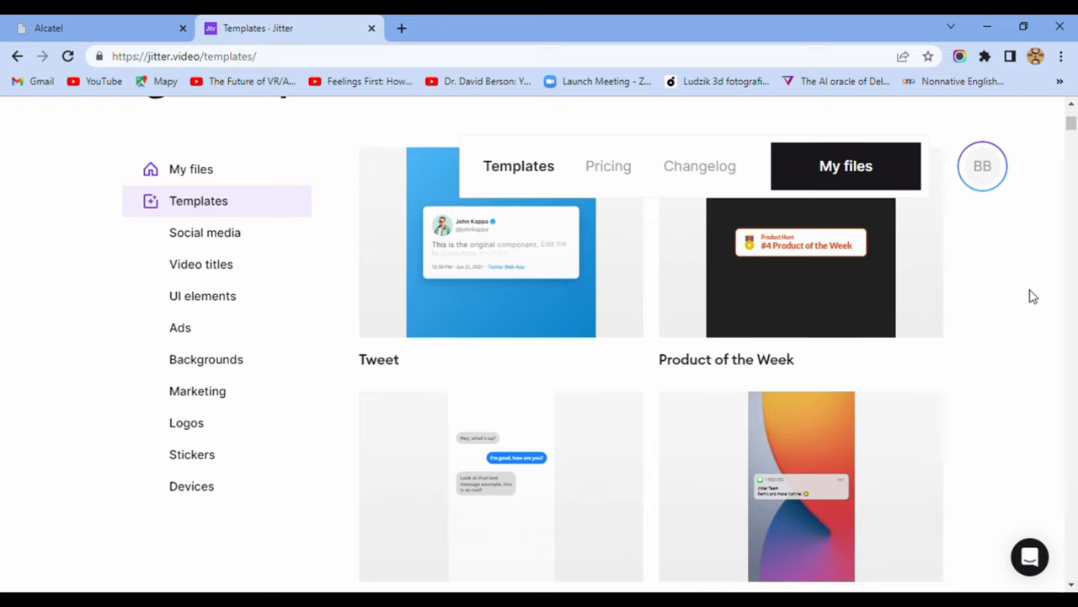
{"action": "left_click", "coordinate": [192, 454]}
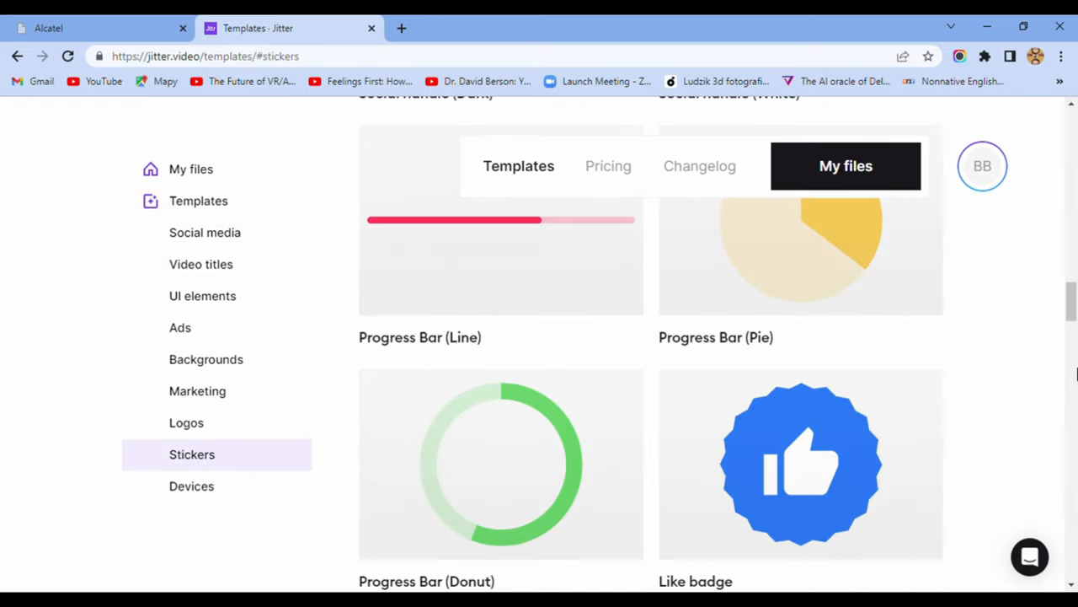
Open the Like Icon template, enable its Fill, and duplicate it as an editable remix.
{"action": "left_click", "coordinate": [800, 463]}
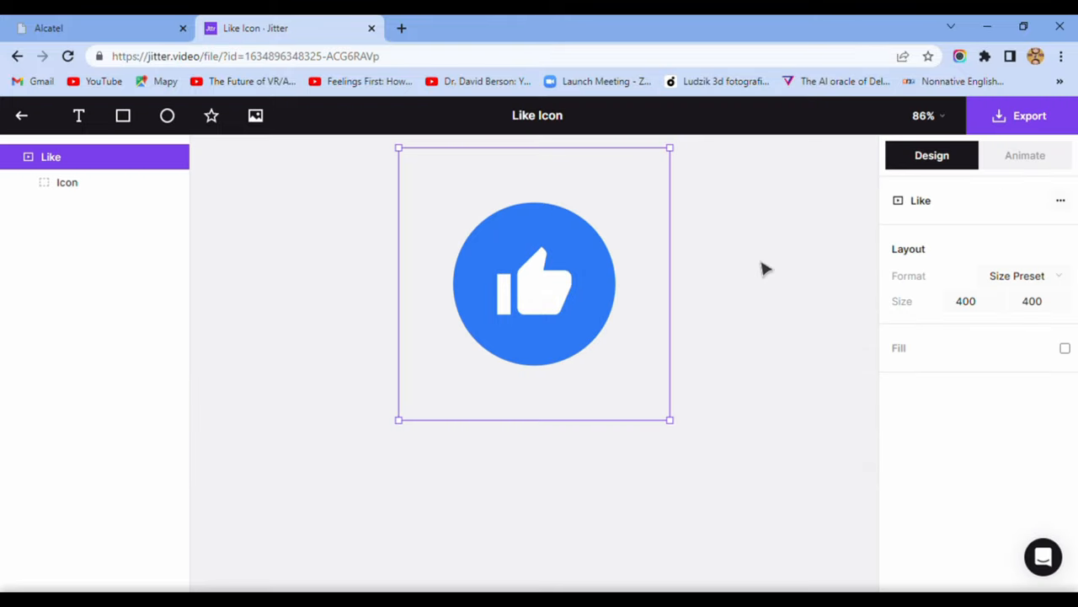
{"action": "left_click", "coordinate": [1062, 348]}
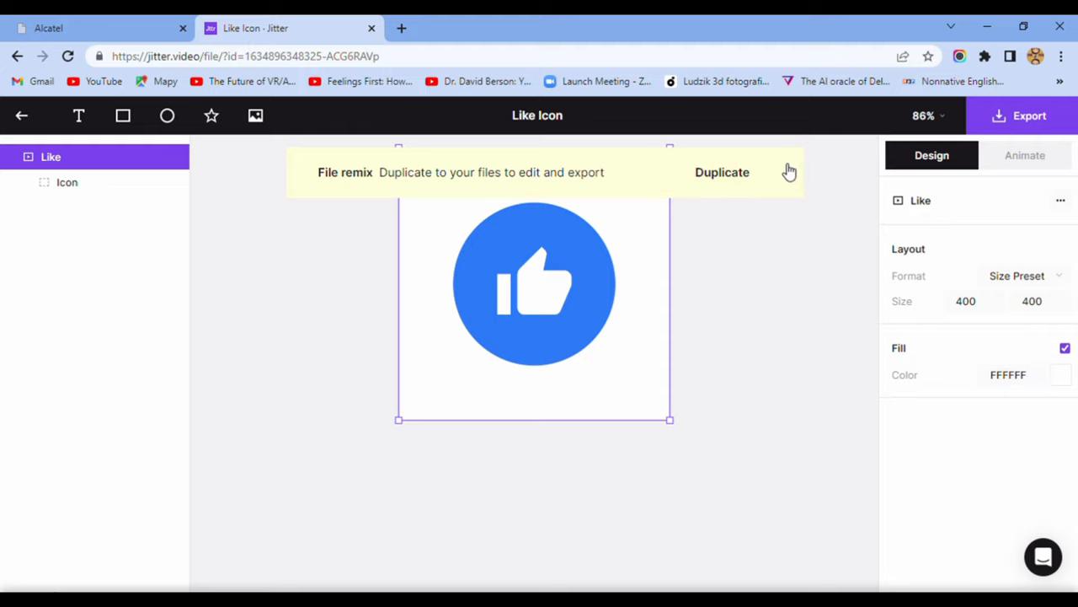
{"action": "left_click", "coordinate": [722, 172]}
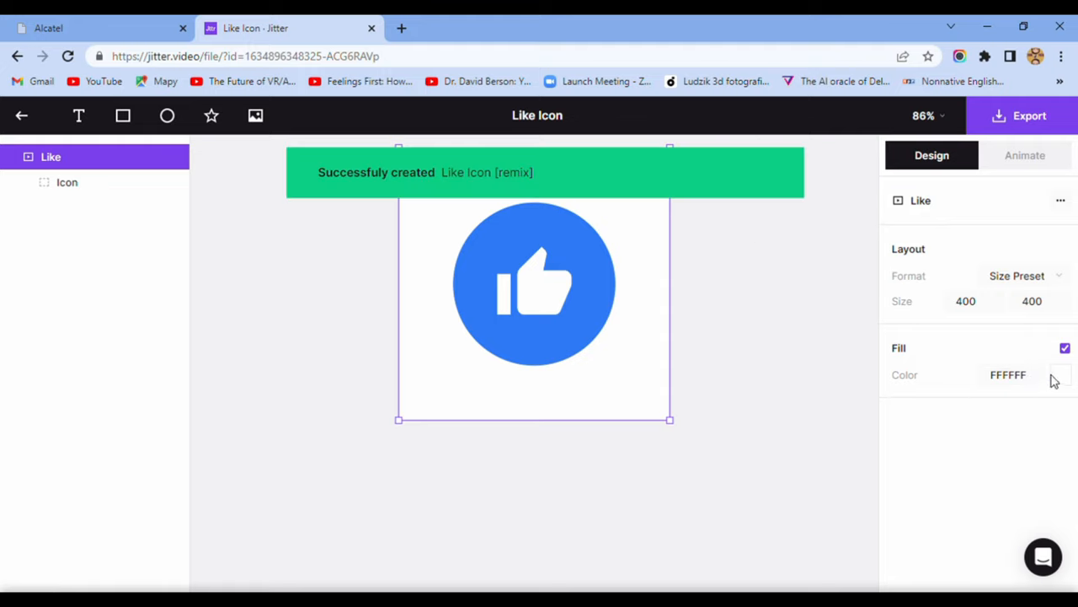
{"action": "left_click", "coordinate": [1024, 155]}
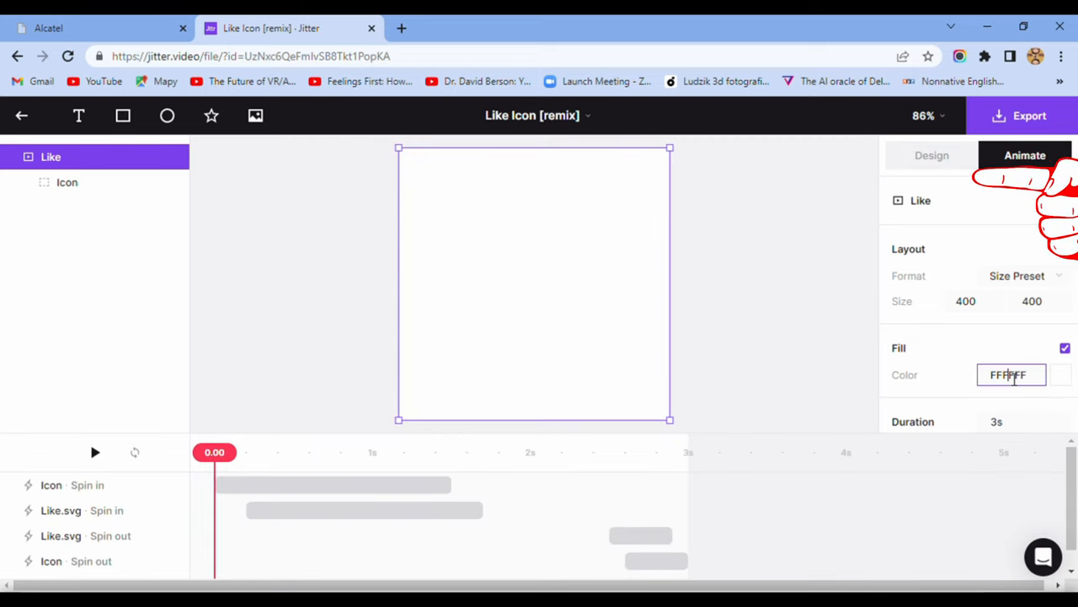
Set the frame fill to black (000) and enlarge the frame to 419 × 358.
{"action": "type", "text": "000"}
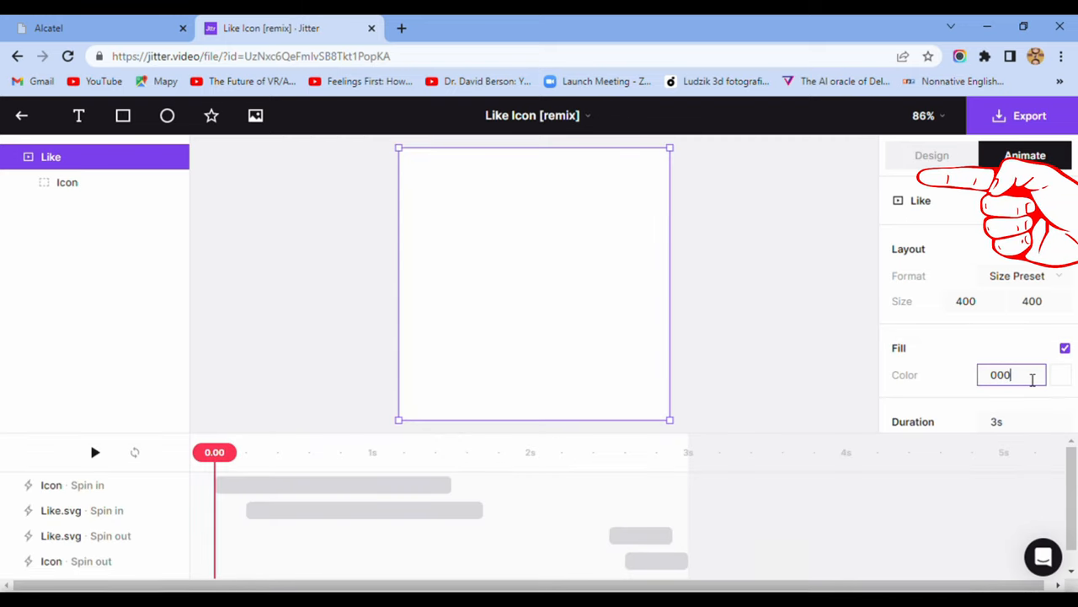
{"action": "key", "text": "Enter"}
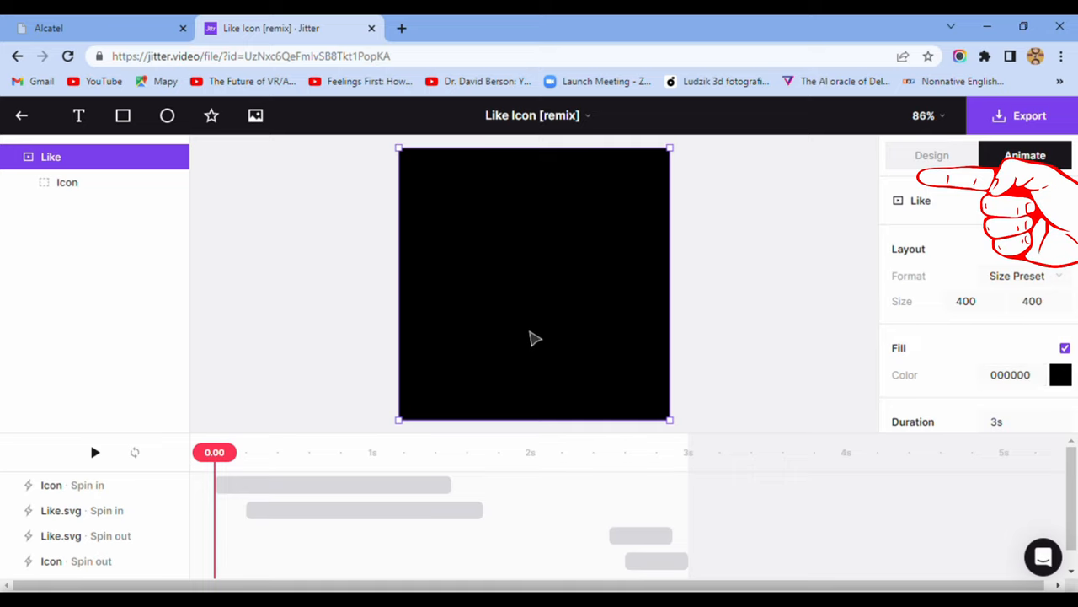
{"action": "left_click", "coordinate": [930, 155]}
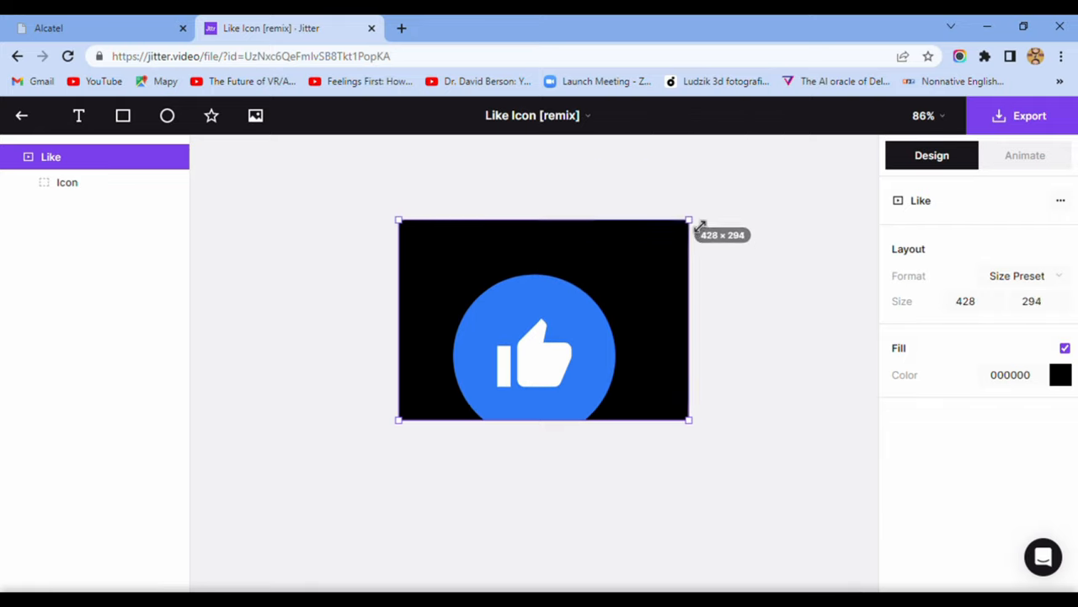
{"action": "left_click_drag", "start_coordinate": [689, 219], "coordinate": [717, 175]}
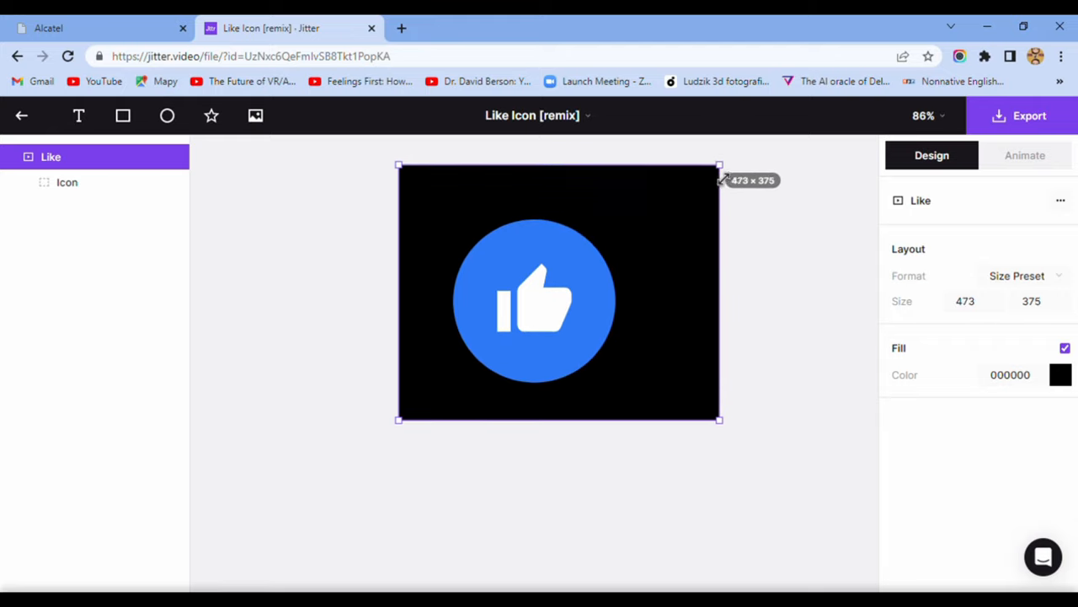
{"action": "left_click", "coordinate": [1024, 155]}
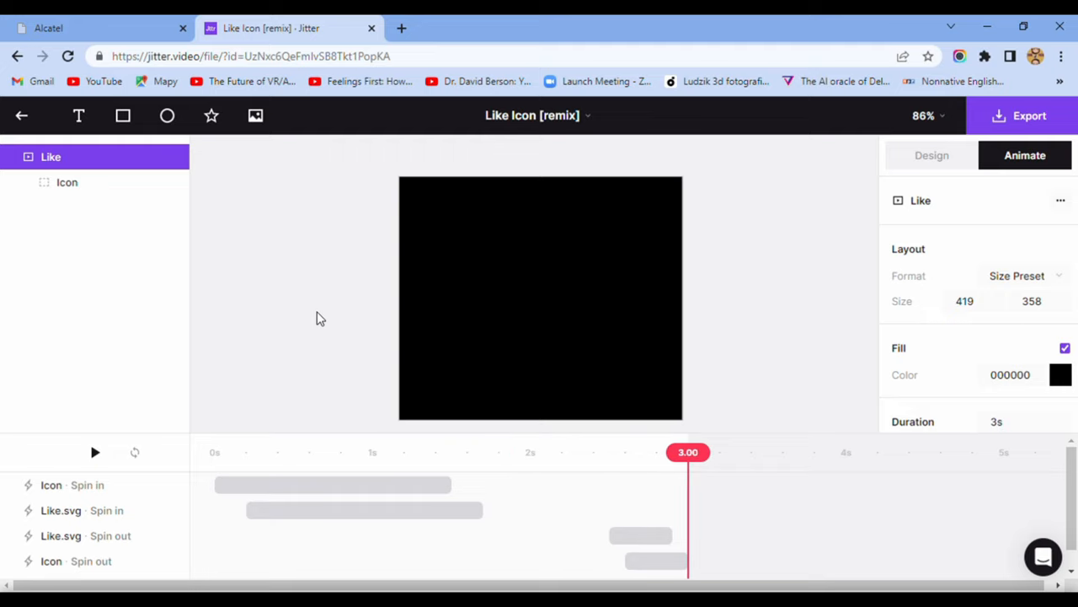
Export the black Like Icon frame as a 720p MP4 and download it.
{"action": "left_click", "coordinate": [540, 297]}
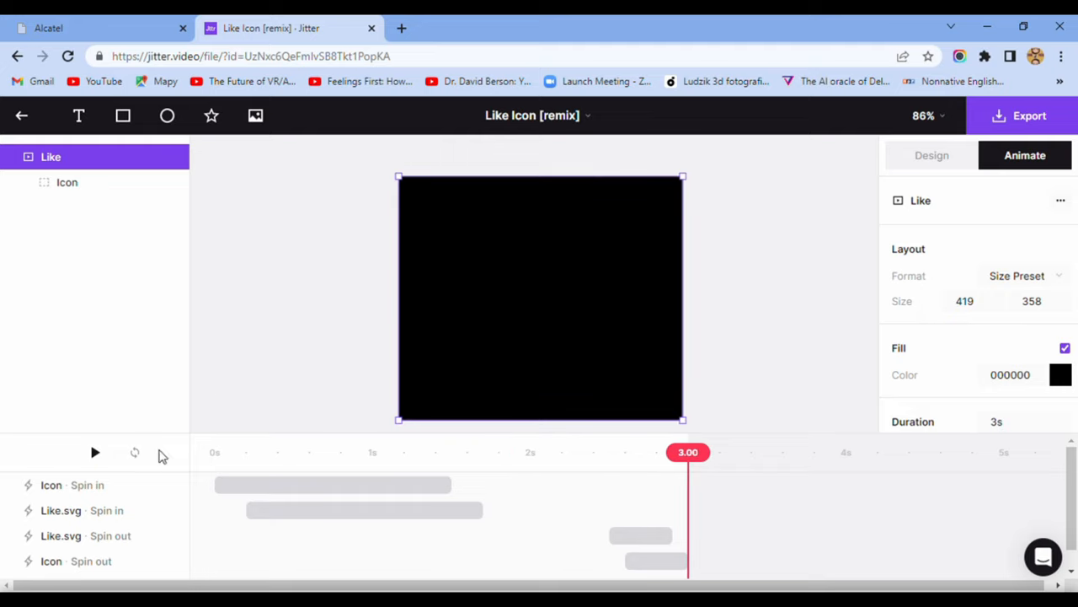
{"action": "left_click", "coordinate": [1028, 116]}
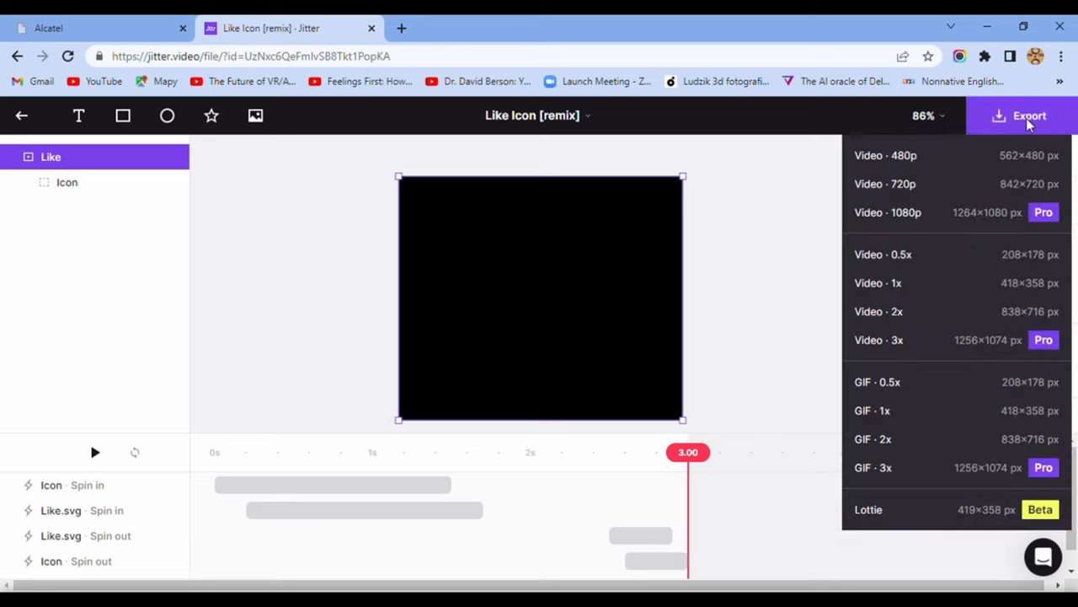
{"action": "mouse_move", "coordinate": [1034, 177]}
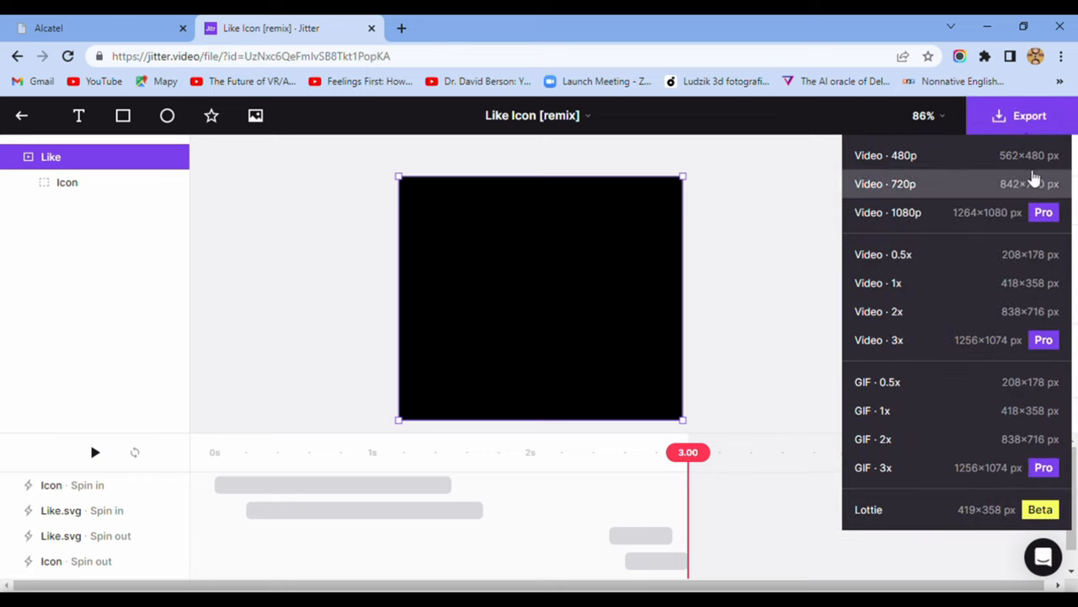
{"action": "mouse_move", "coordinate": [1042, 355]}
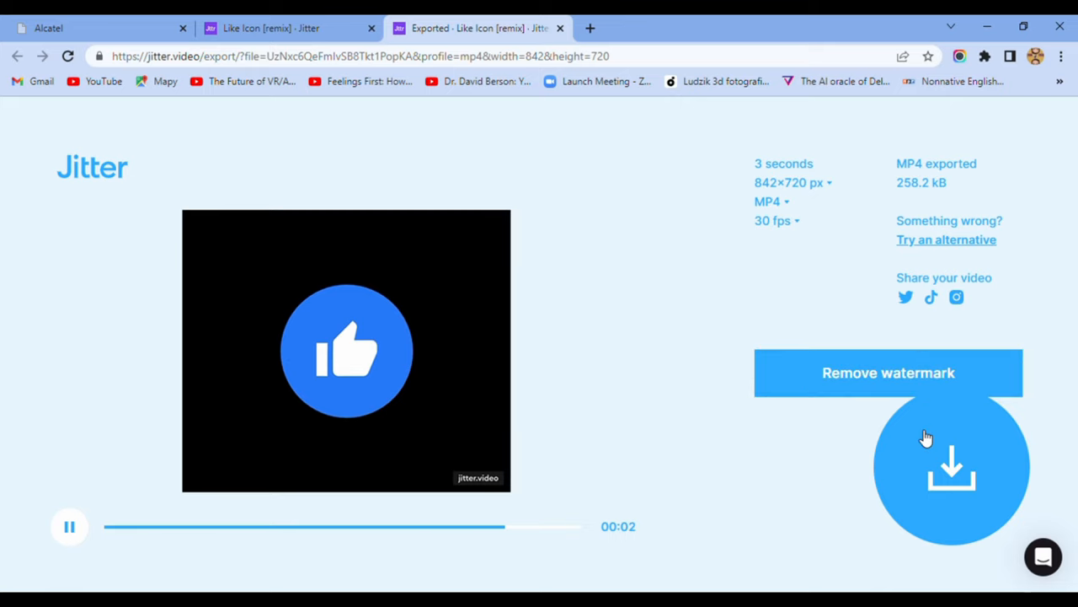
{"action": "left_click", "coordinate": [951, 467]}
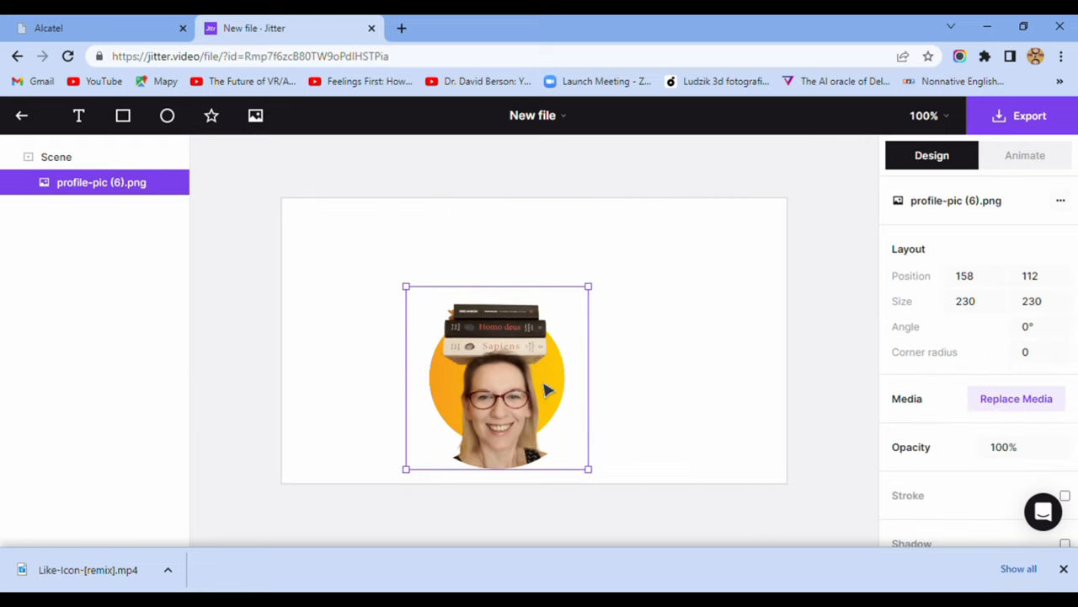
Move the profile picture to the upper left and begin changing the scene fill to black.
{"action": "left_click_drag", "start_coordinate": [497, 377], "coordinate": [407, 326]}
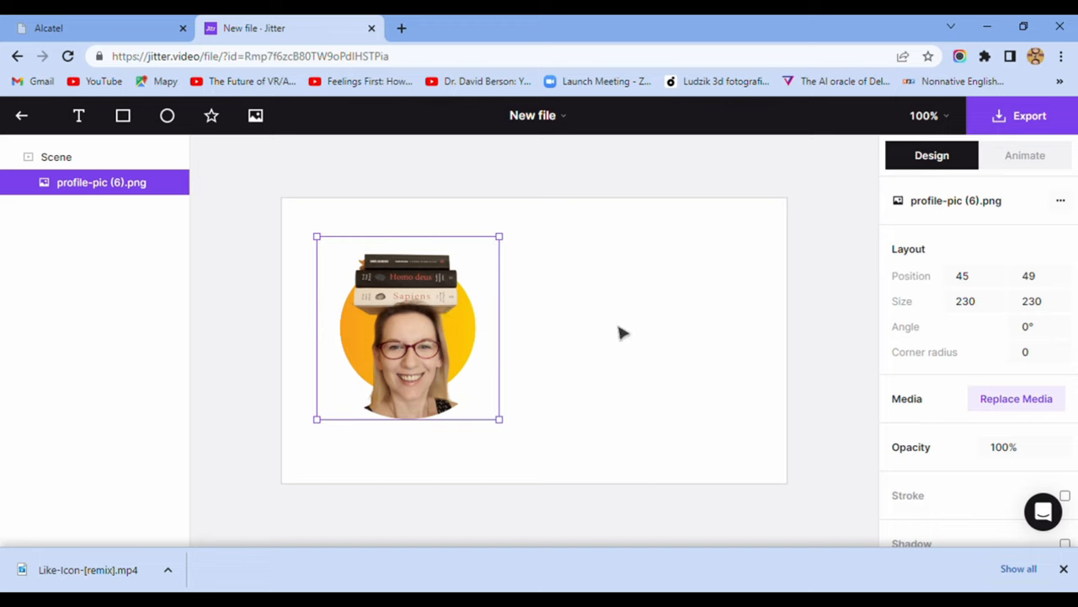
{"action": "left_click", "coordinate": [1015, 397]}
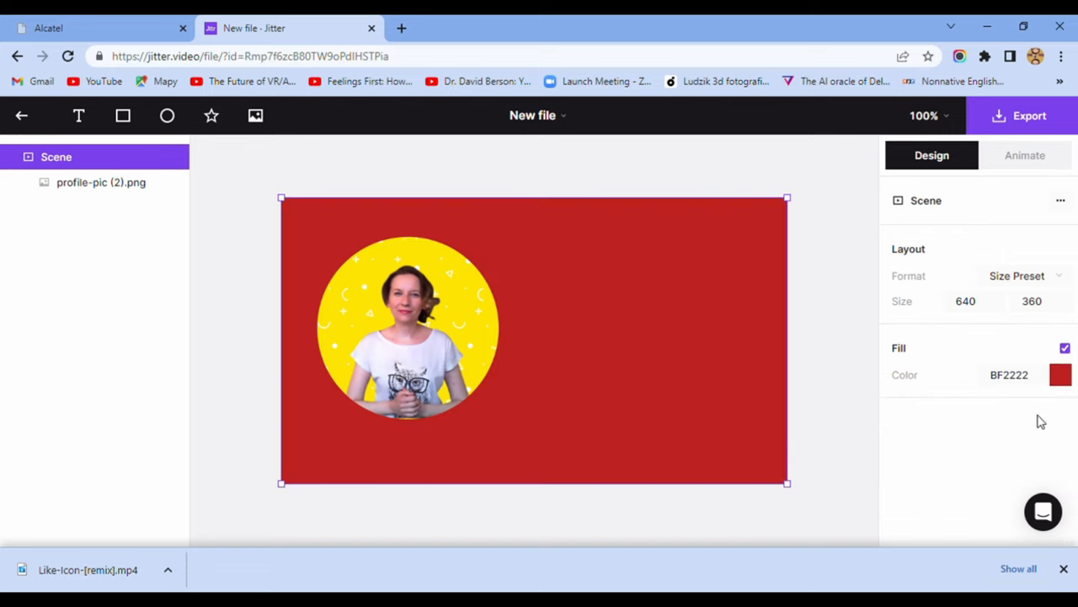
{"action": "left_click", "coordinate": [1060, 375]}
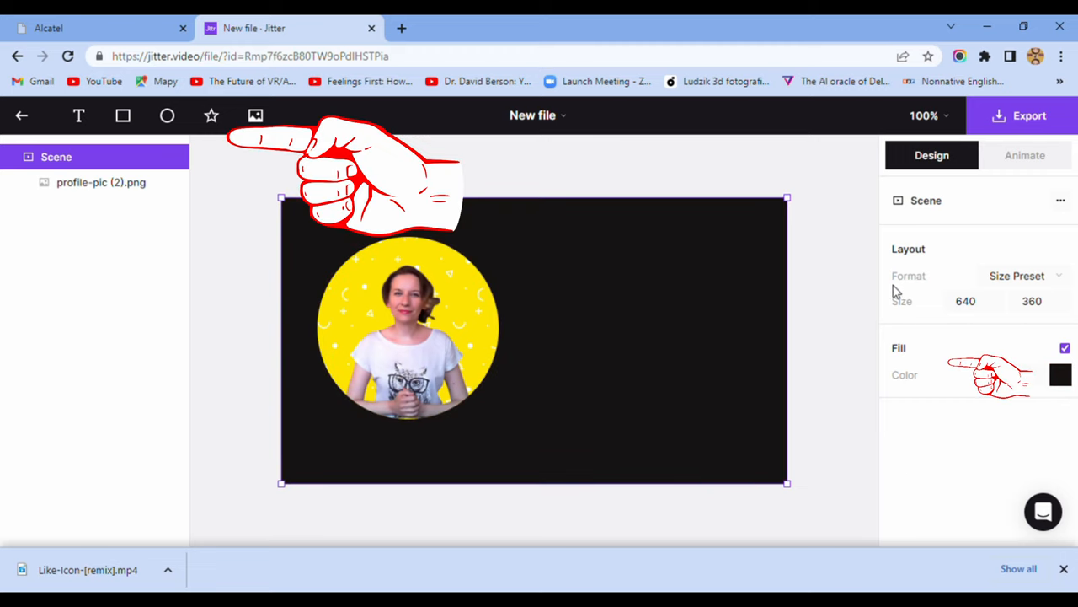
Apply the Twist in entrance animation to the star-and-photo group.
{"action": "left_click", "coordinate": [1026, 155]}
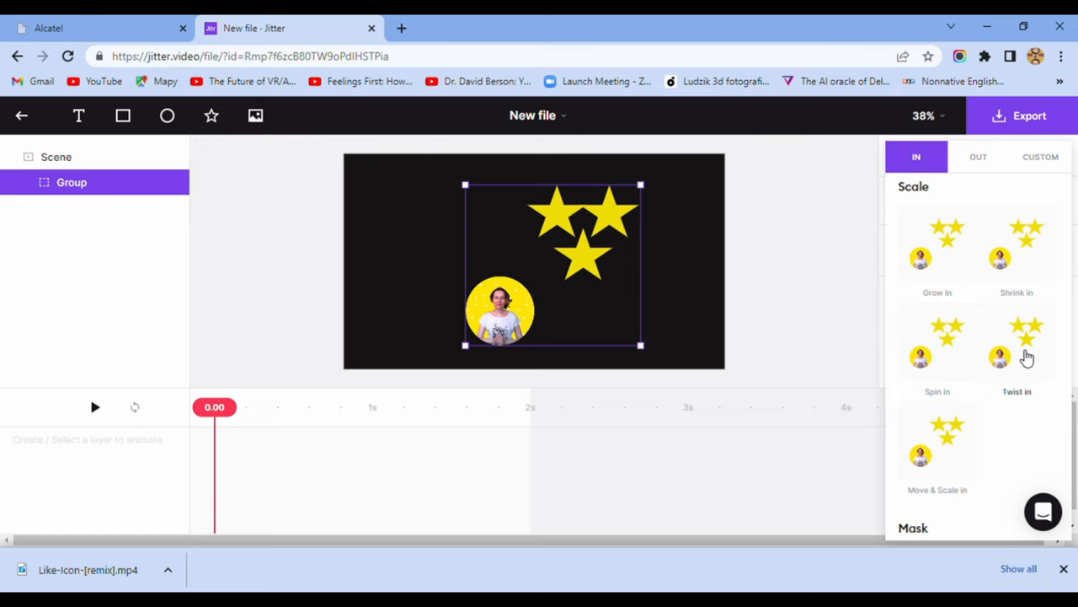
{"action": "left_click", "coordinate": [1016, 346]}
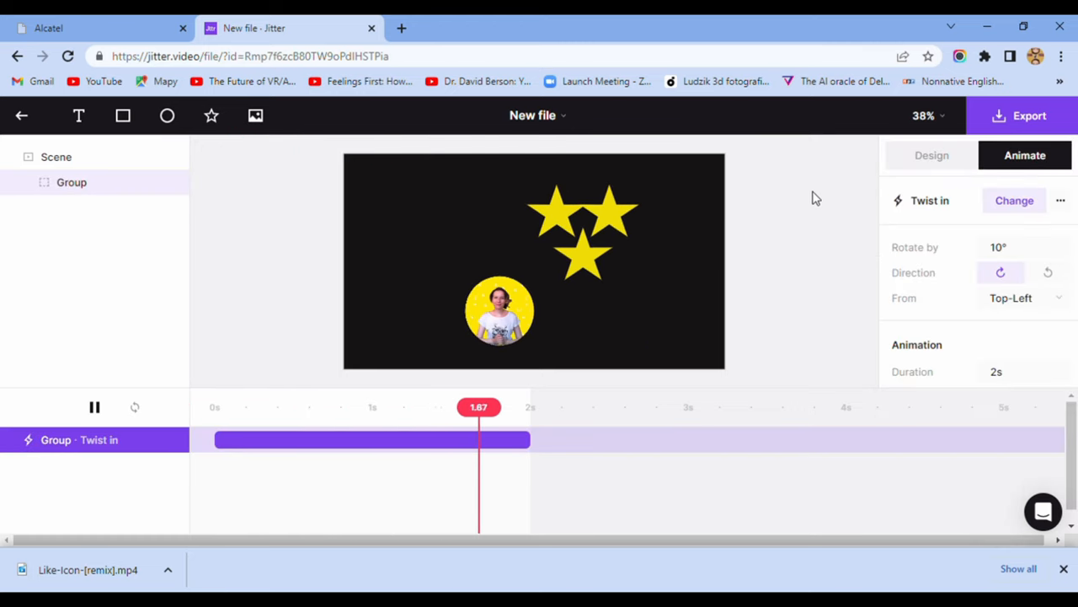
{"action": "left_click", "coordinate": [1021, 115]}
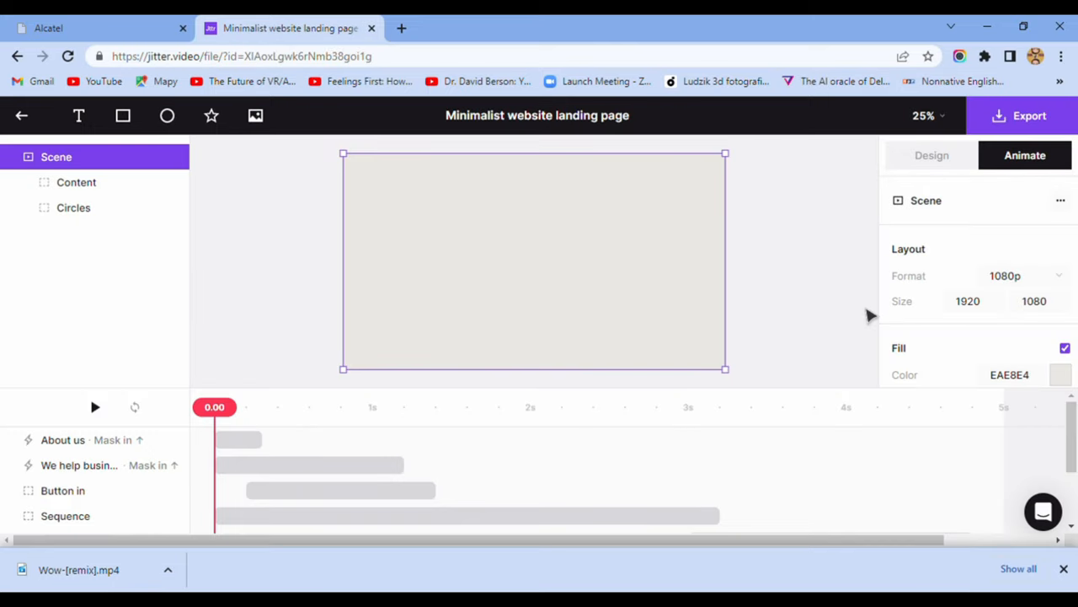
Play the landing page animation through, then switch to Design and select a layer.
{"action": "left_click", "coordinate": [95, 407]}
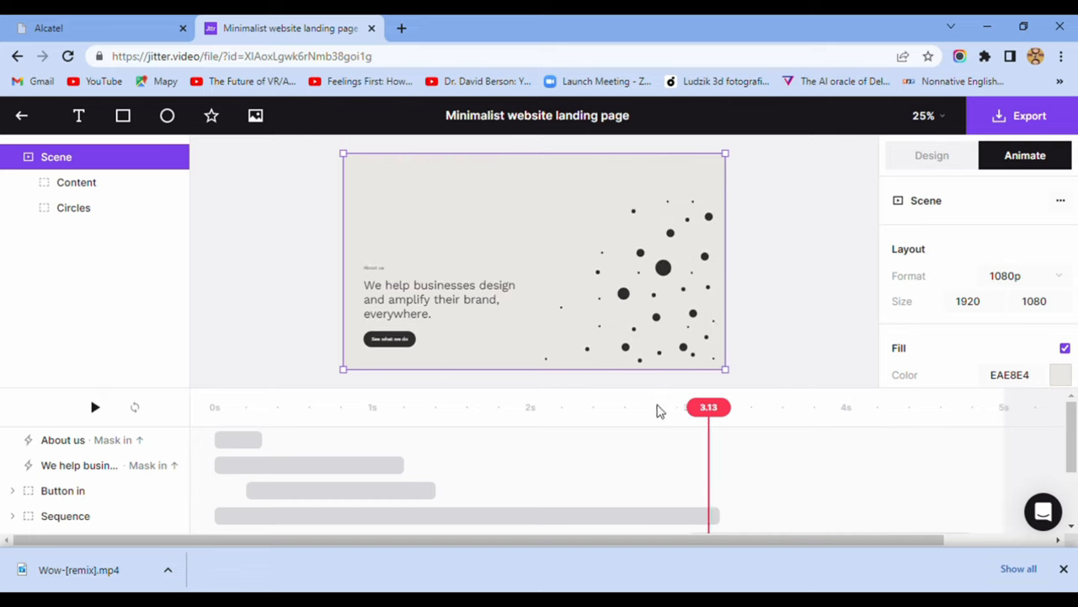
{"action": "left_click", "coordinate": [930, 155]}
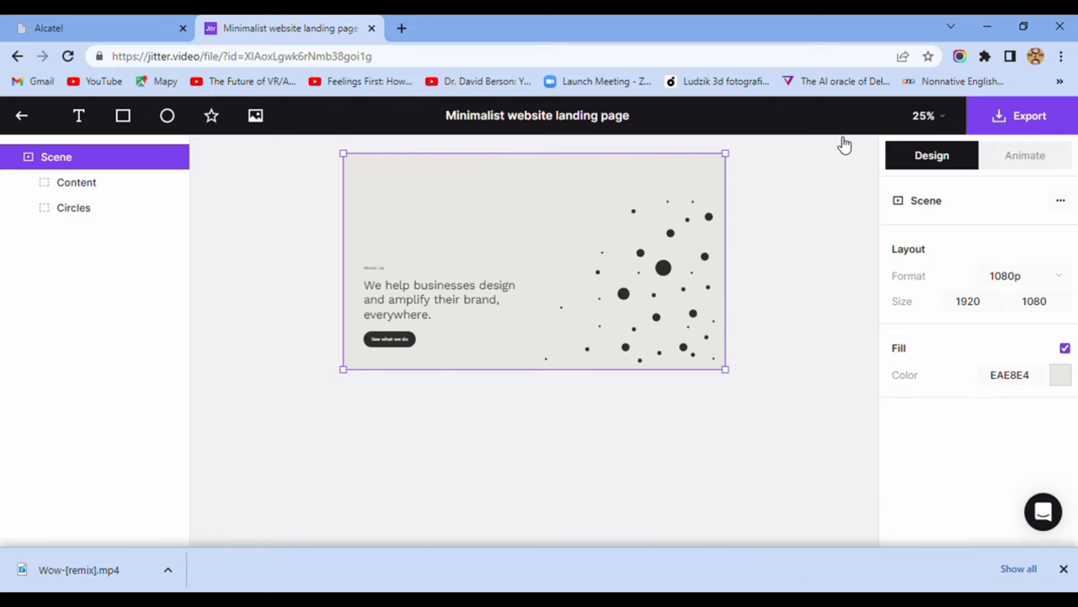
{"action": "left_click", "coordinate": [76, 182]}
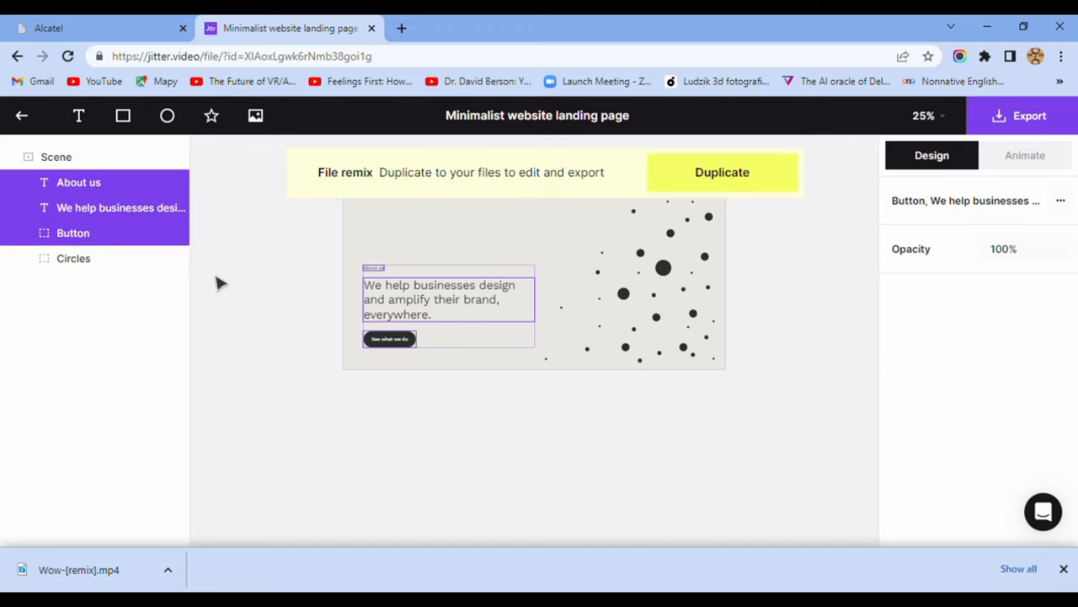
{"action": "mouse_move", "coordinate": [118, 229]}
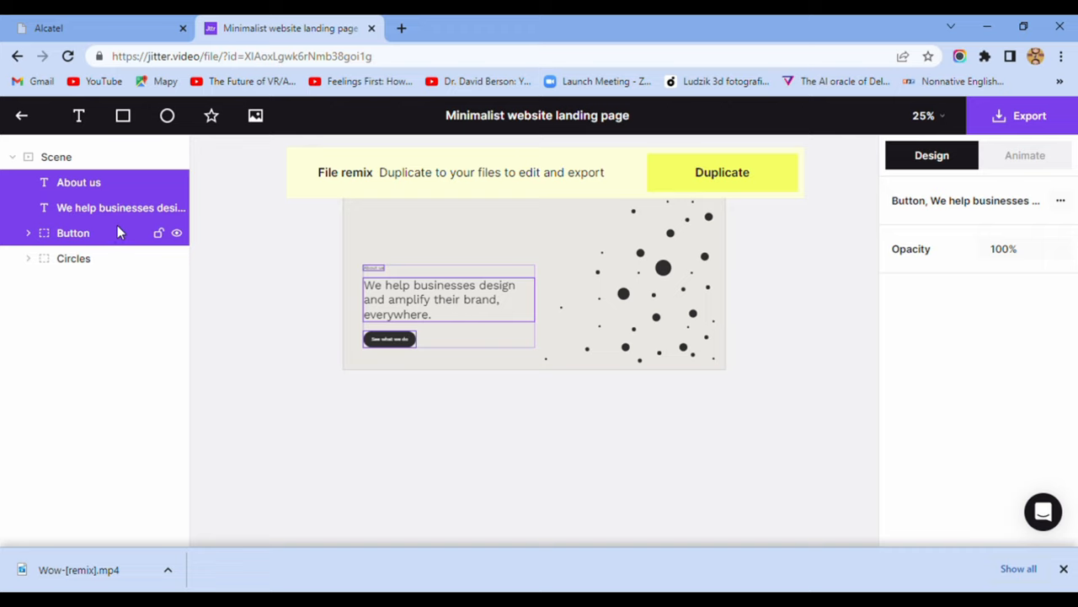
Ungroup the Button layer, then select the About us and headline text layers.
{"action": "left_click", "coordinate": [73, 233]}
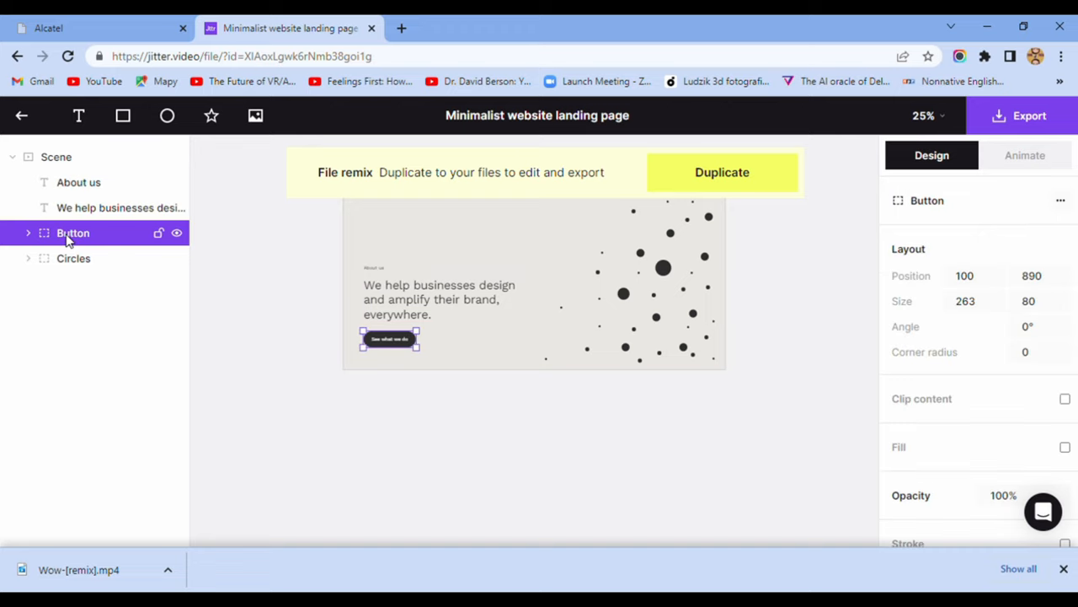
{"action": "right_click", "coordinate": [71, 233]}
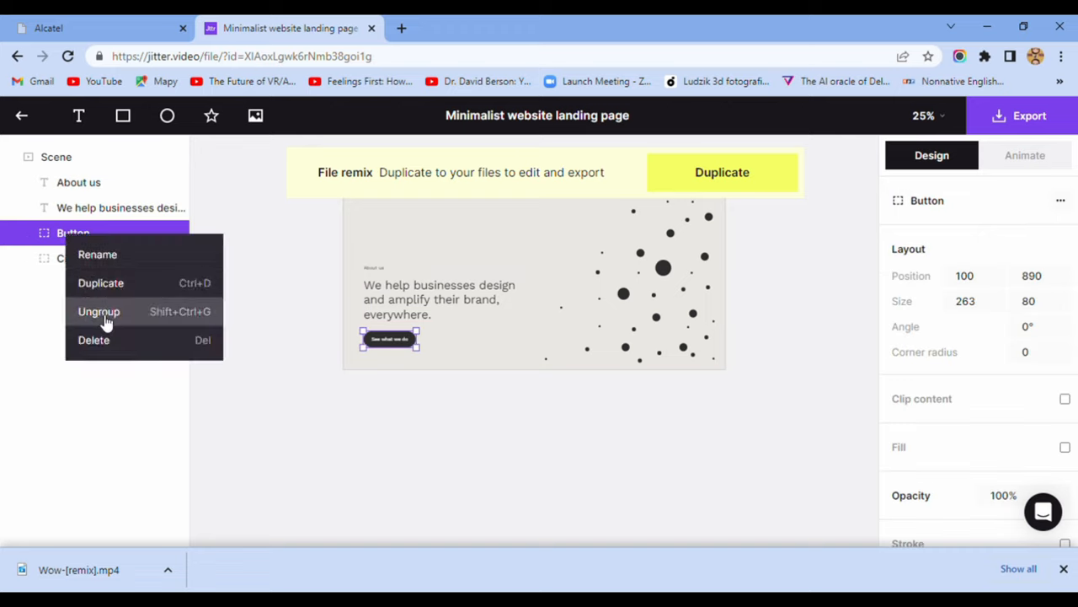
{"action": "left_click", "coordinate": [99, 312]}
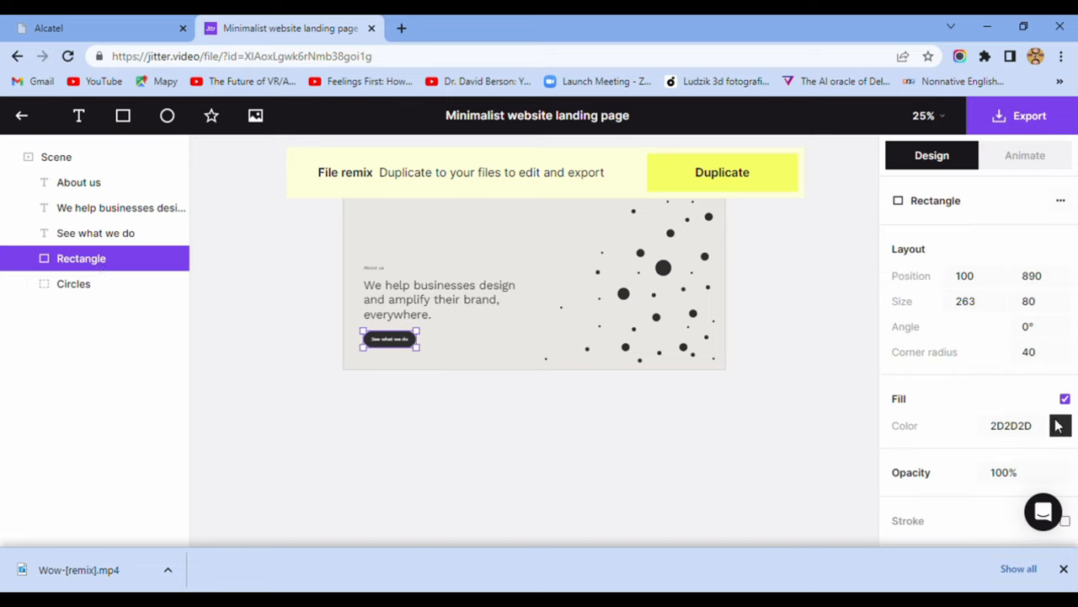
{"action": "mouse_move", "coordinate": [1064, 254]}
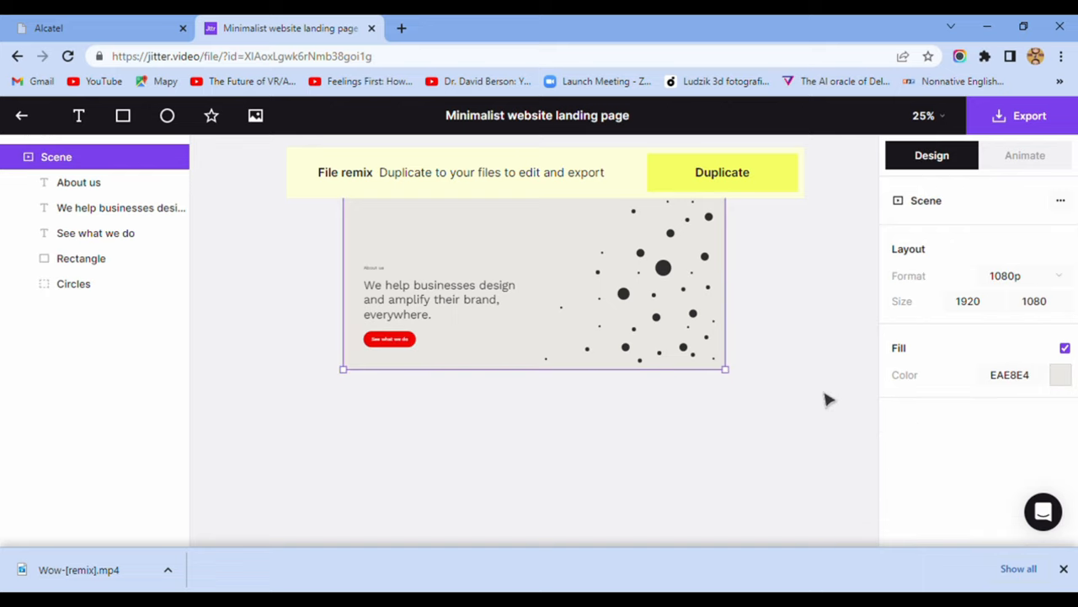
{"action": "left_click", "coordinate": [78, 182]}
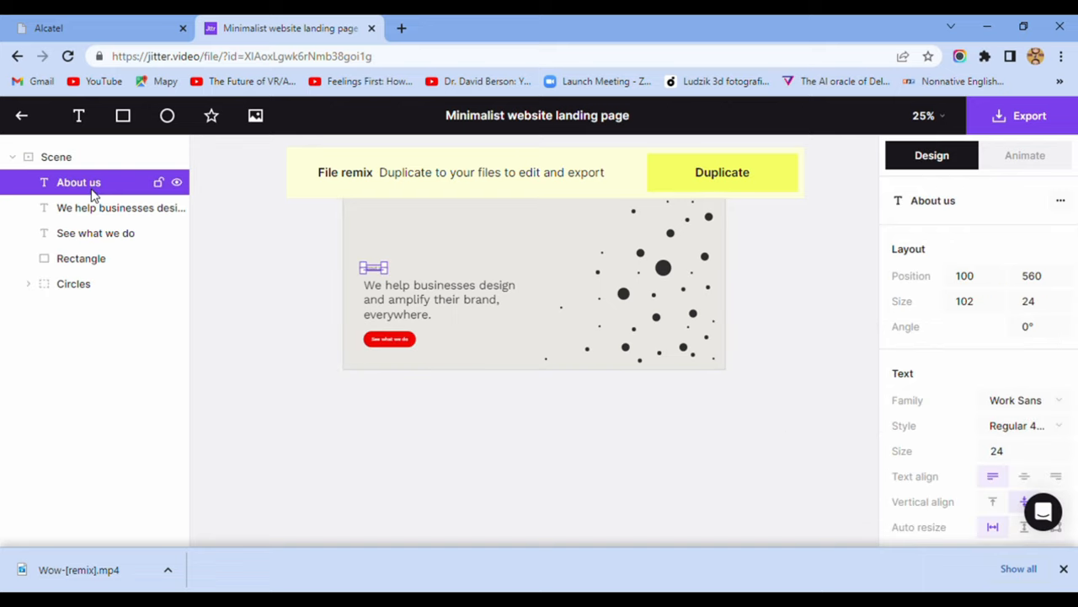
{"action": "left_click", "coordinate": [100, 207]}
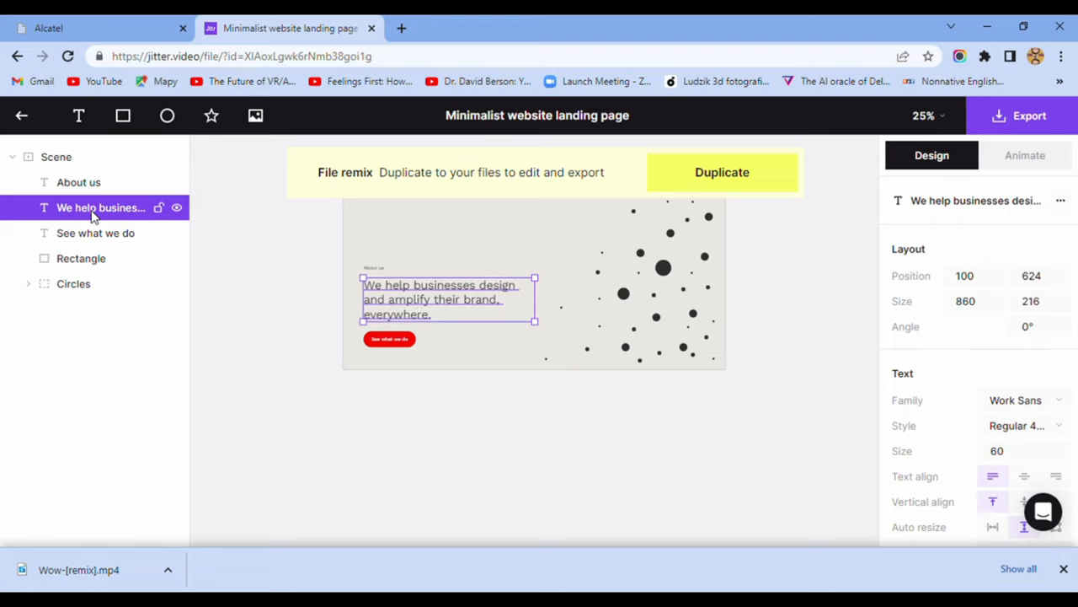